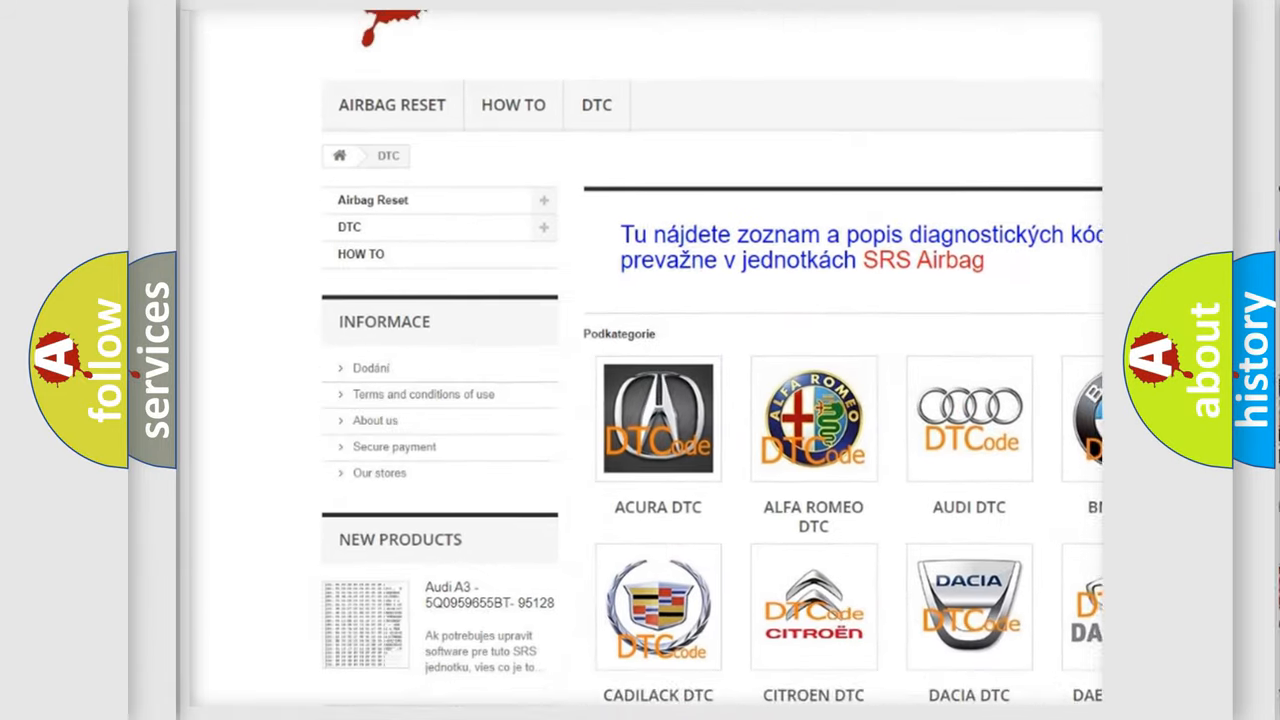
{"action": "scroll", "scroll_direction": "down", "scroll_amount": 3}
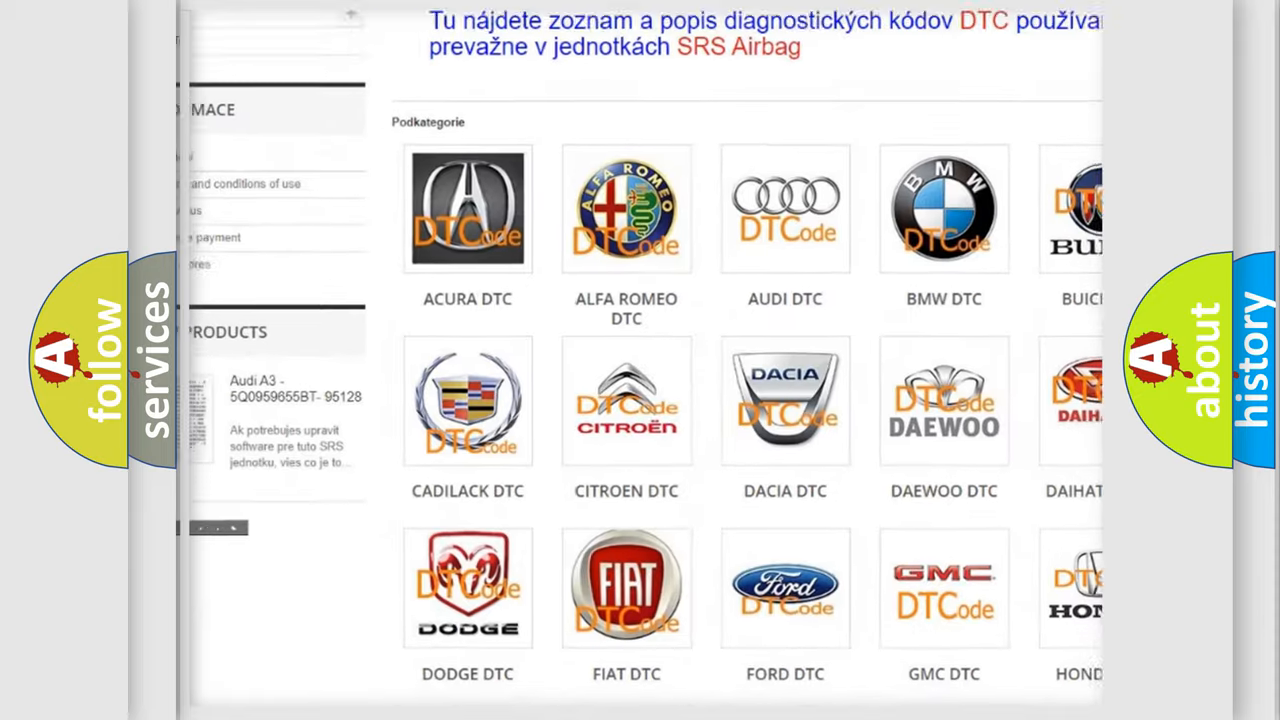
{"action": "scroll", "scroll_direction": "down", "scroll_amount": 3}
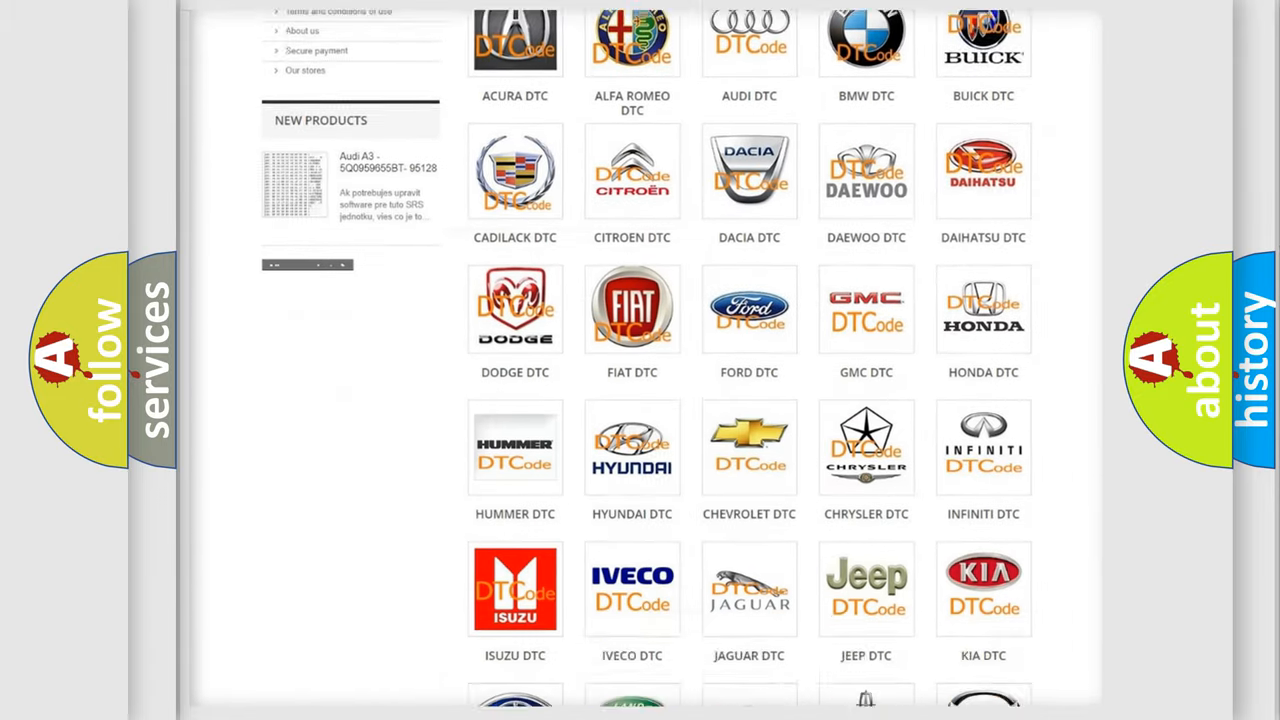
{"action": "scroll", "scroll_direction": "down", "scroll_amount": 3}
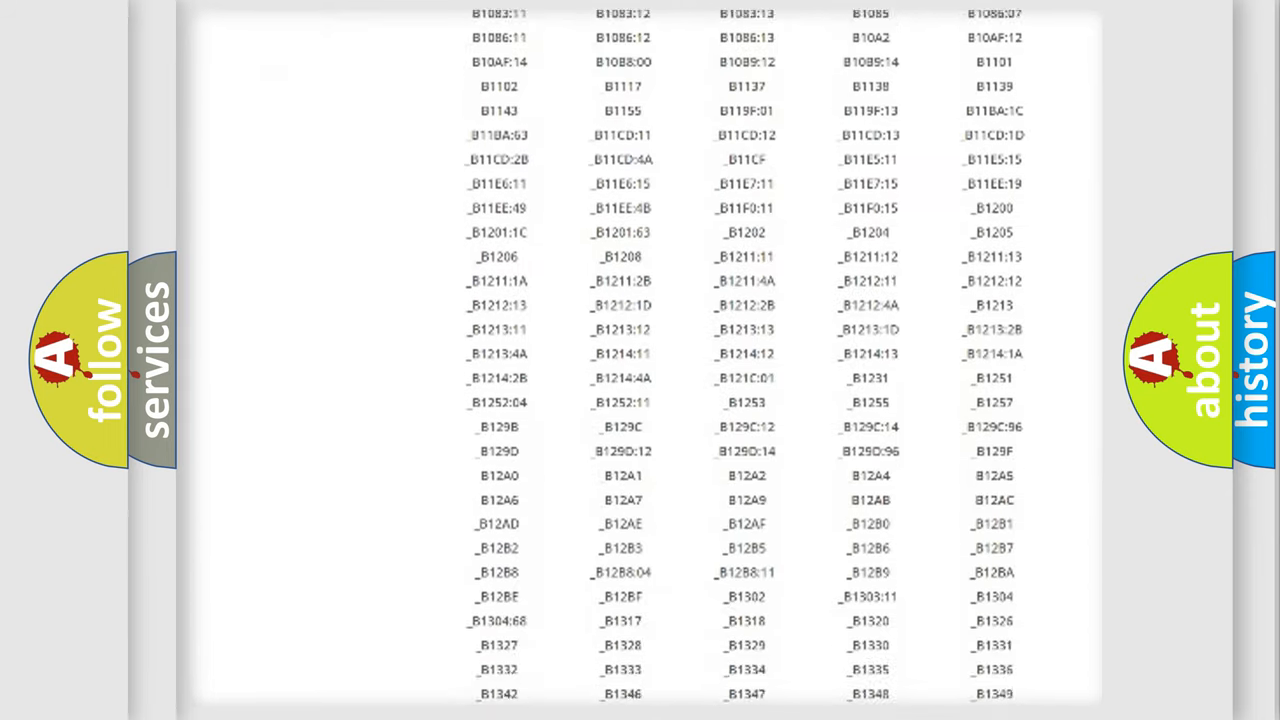
{"action": "scroll", "scroll_direction": "down", "scroll_amount": 3}
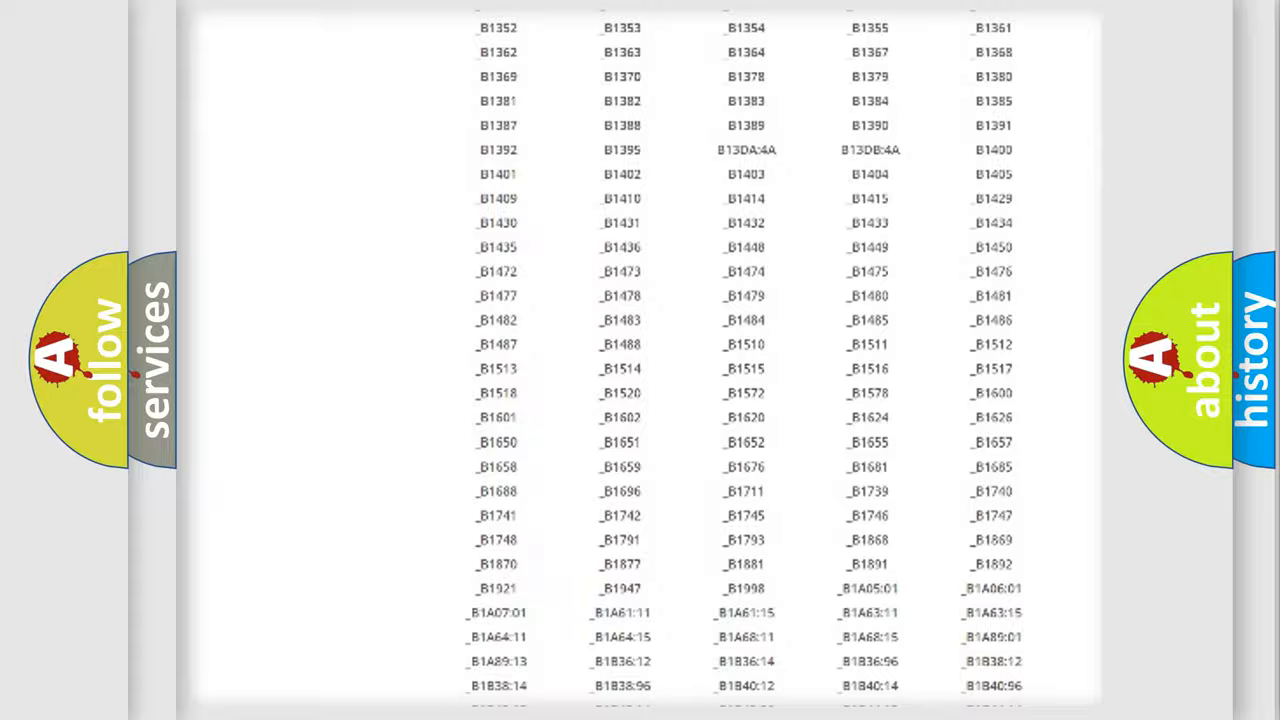